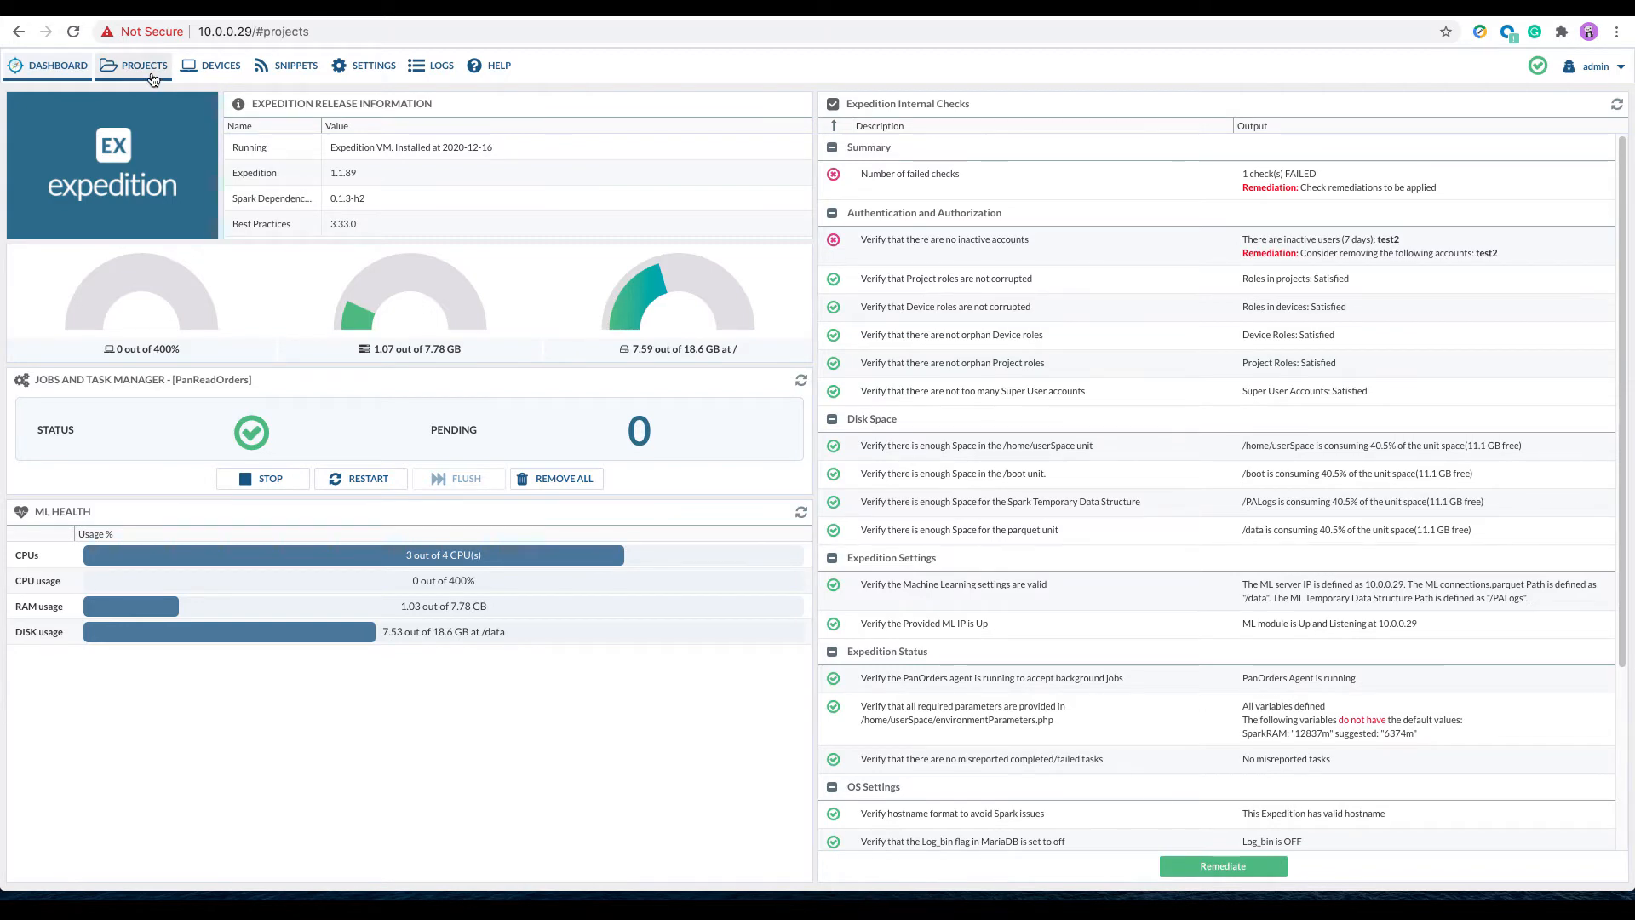
Step: Start a new log connector from Project1's PAN-OS Connectors LOG section
{"action": "left_click", "coordinate": [143, 65]}
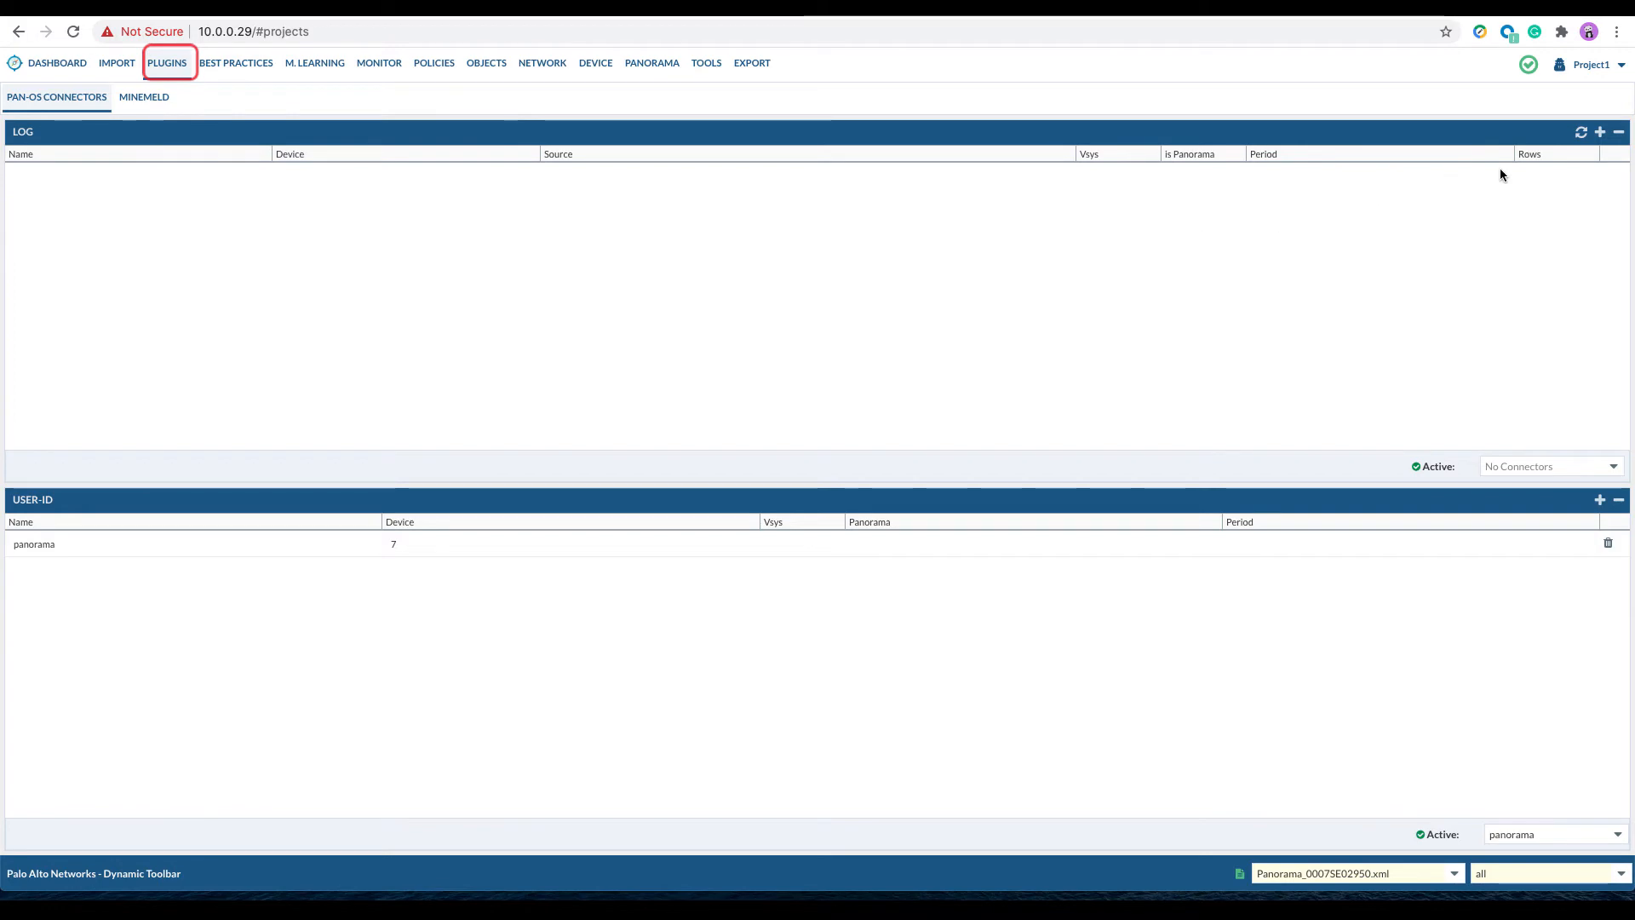
{"action": "left_click", "coordinate": [1599, 131]}
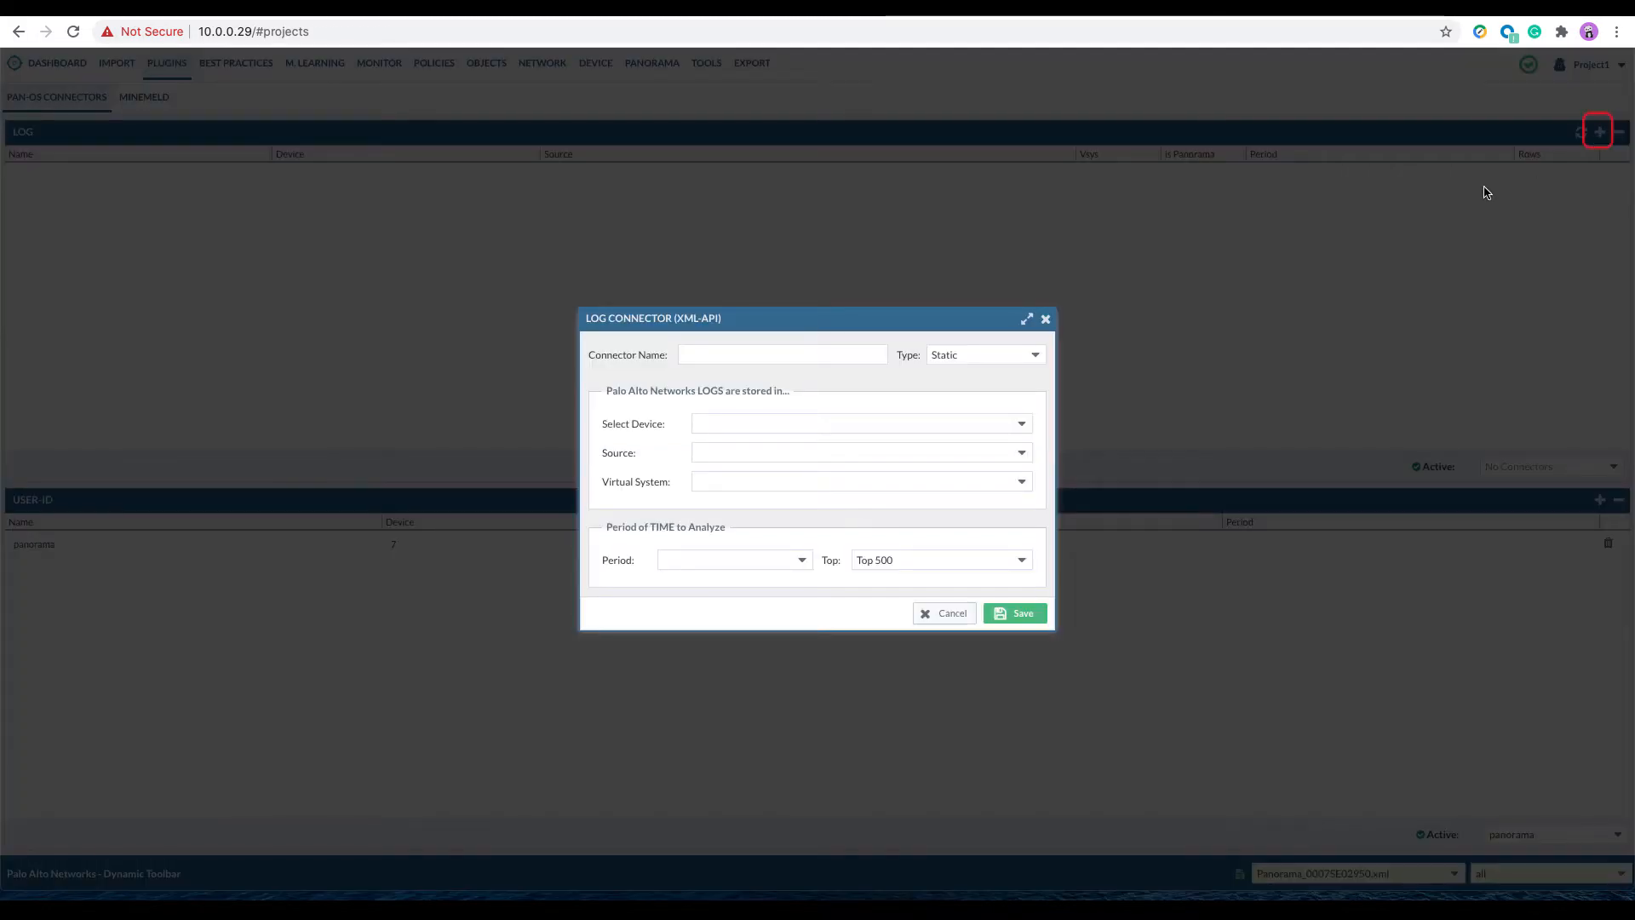
Step: Name the connector Panorama and select Panorama as the device storing the logs
{"action": "type", "text": "Panorama"}
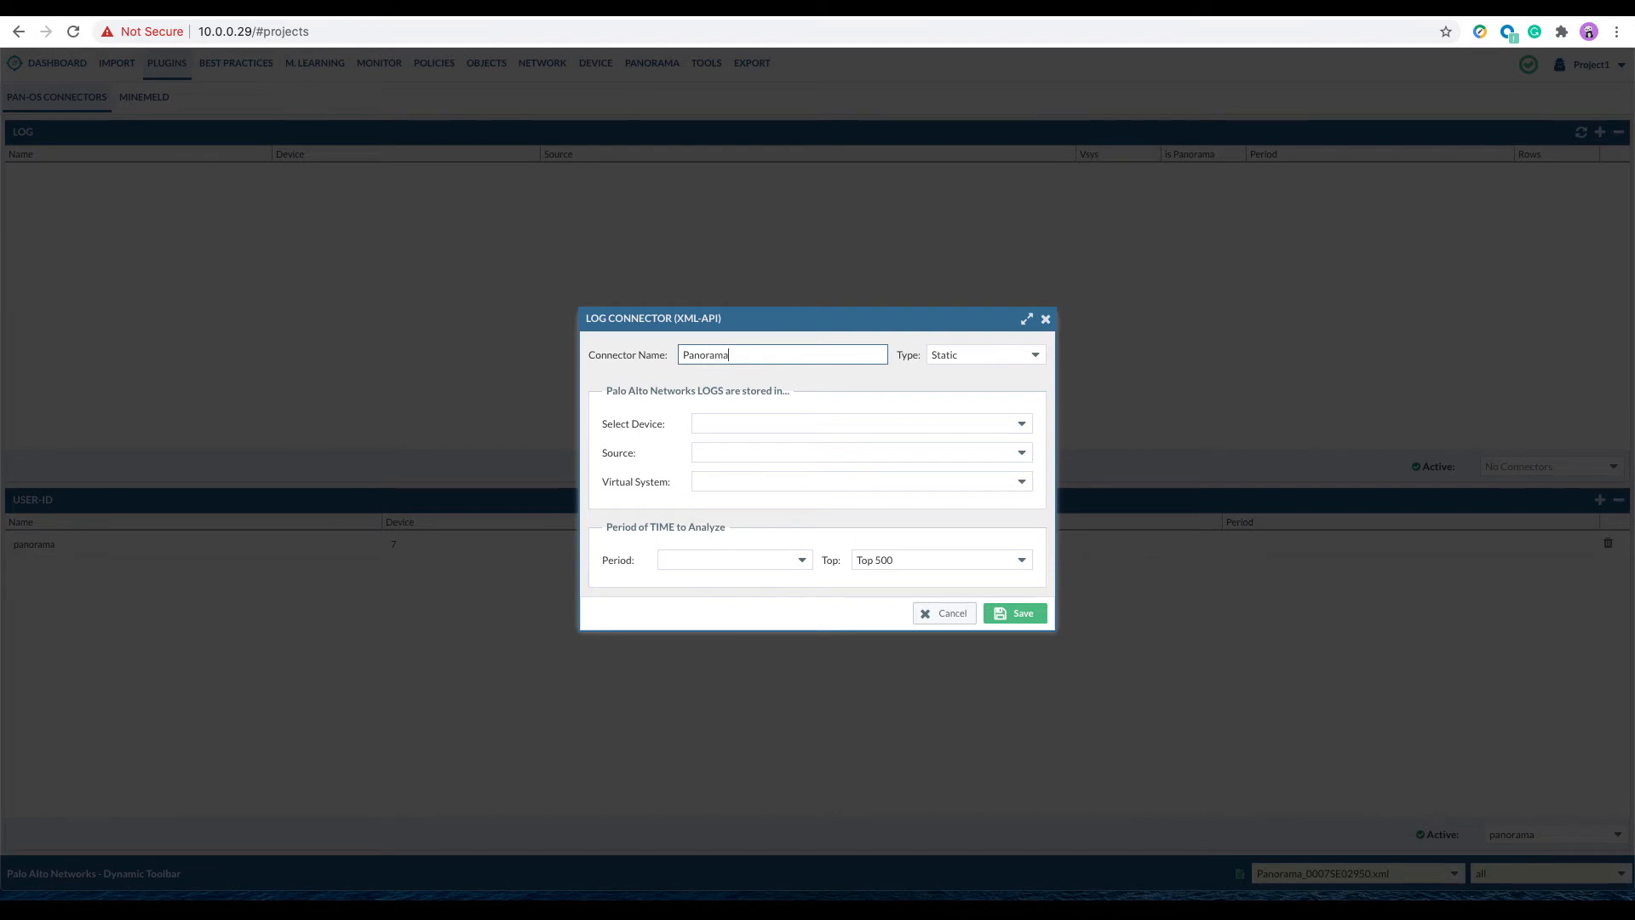
{"action": "left_click", "coordinate": [1018, 424]}
{"action": "type", "text": "Panorama"}
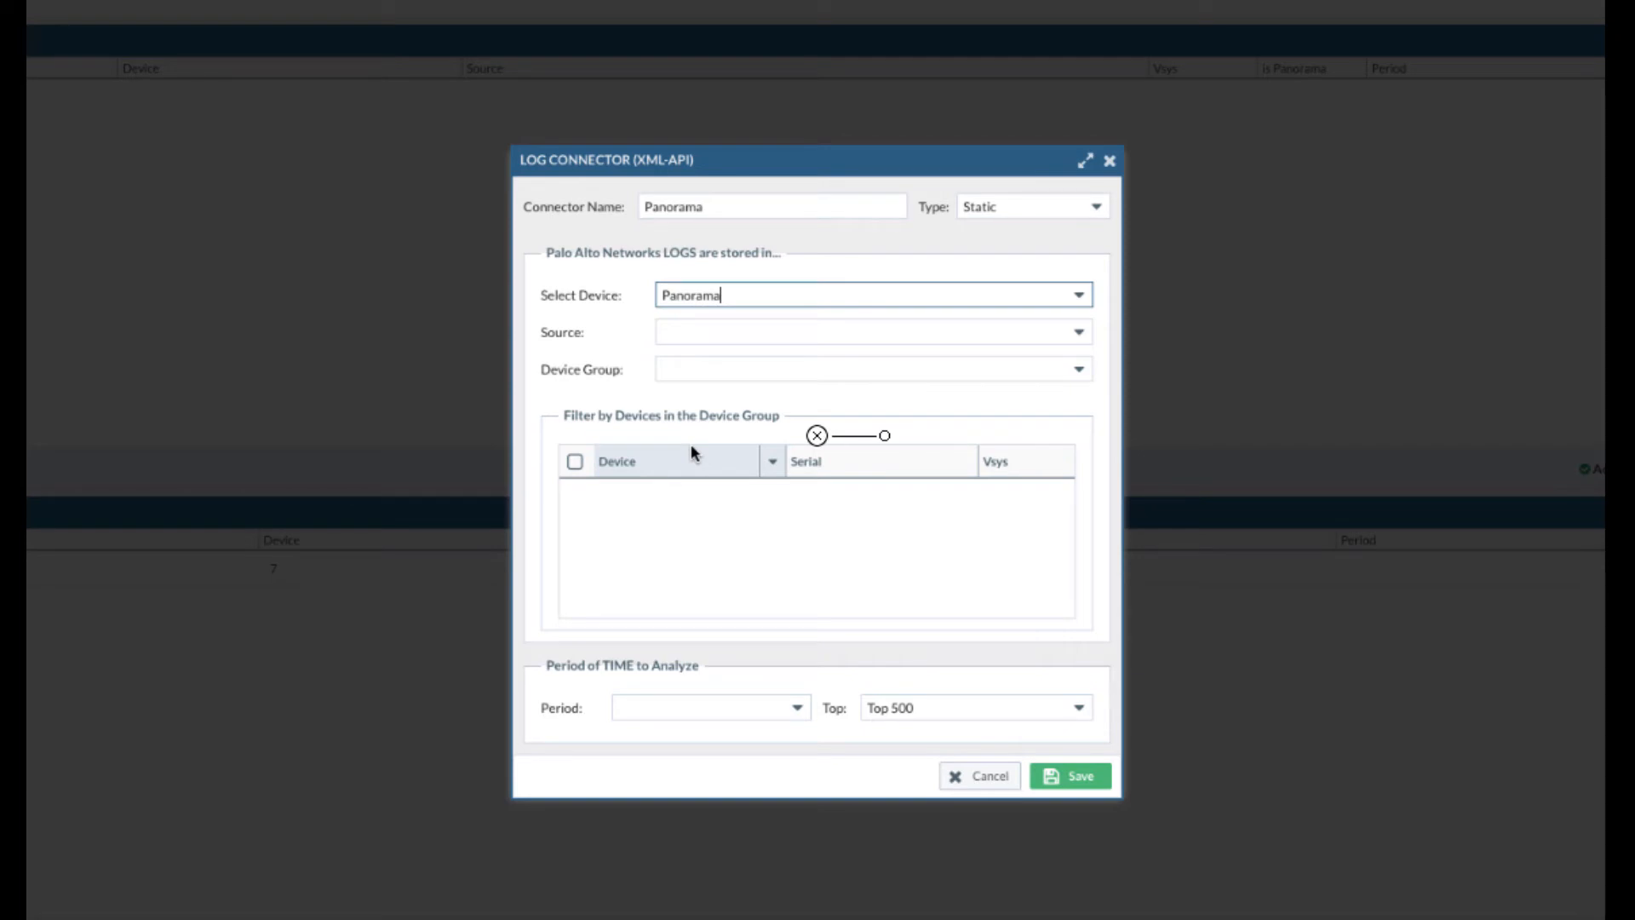
Step: Select Panorama_0007SE02950.xml as source with device group DG1 and device PA-220
{"action": "left_click", "coordinate": [1080, 332]}
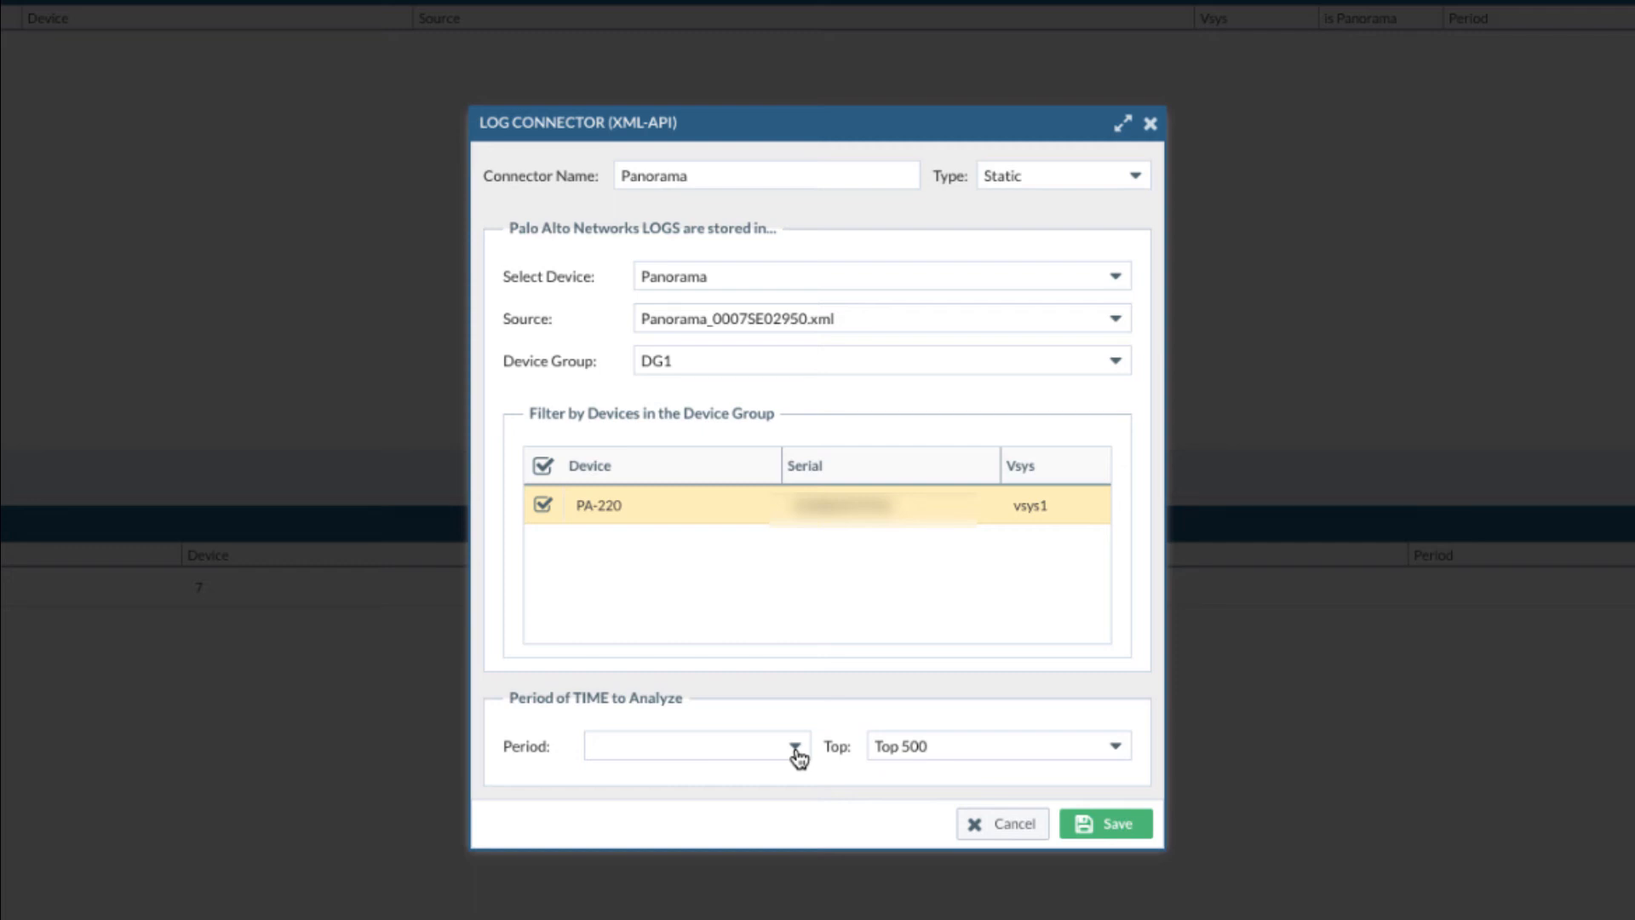
Step: Set the connector's analysis period to last-7-days
{"action": "left_click", "coordinate": [795, 746]}
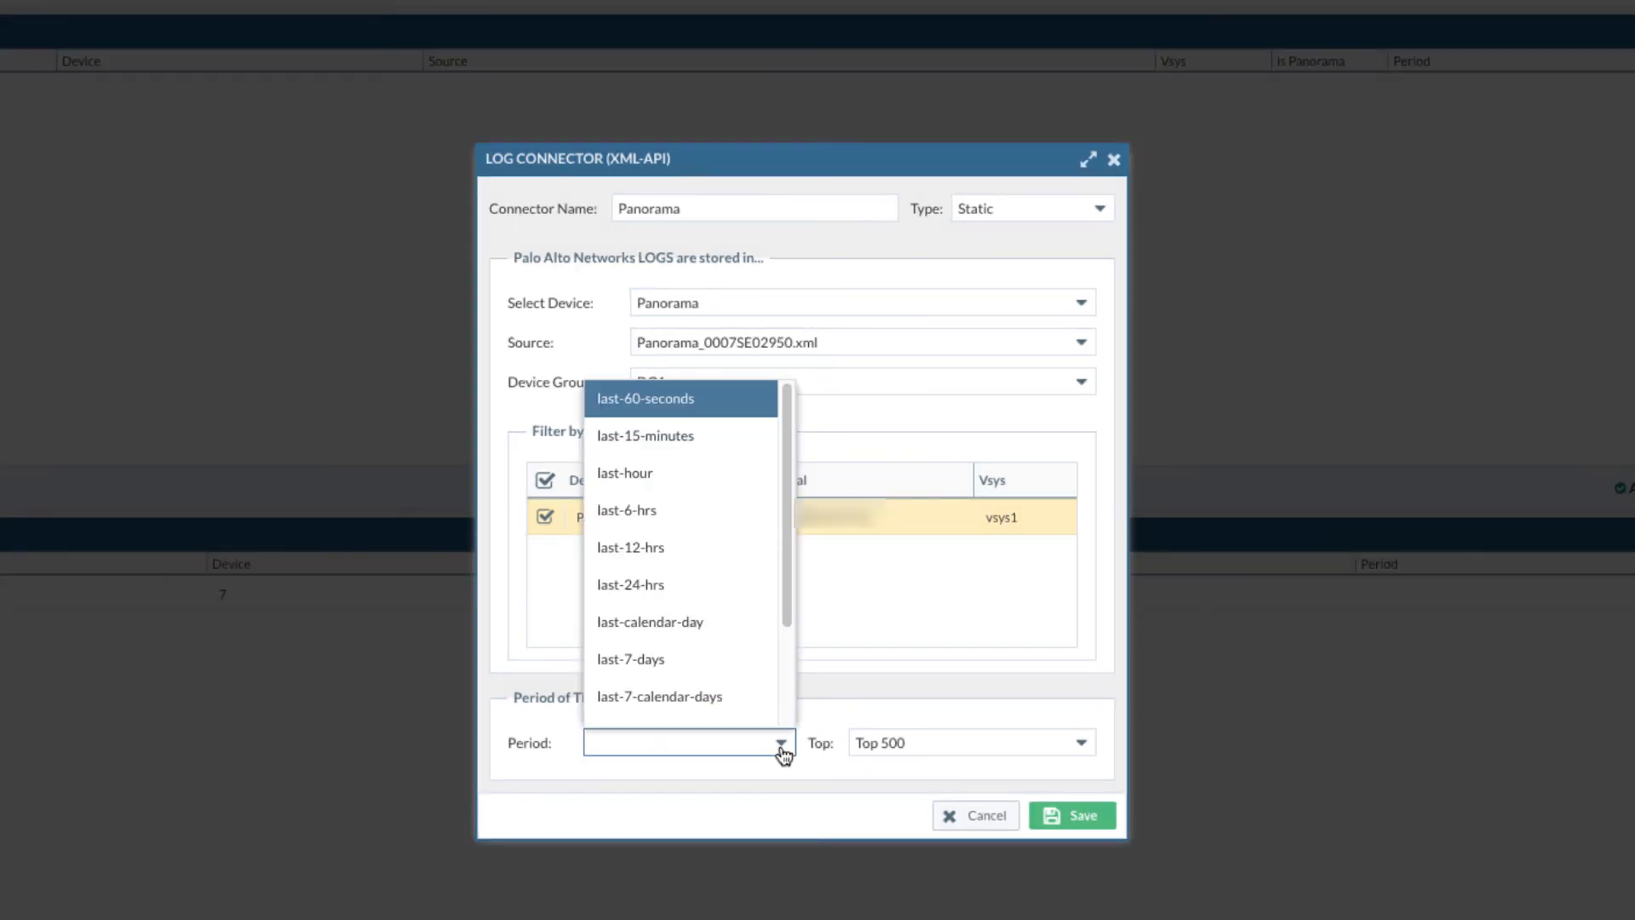
{"action": "left_click", "coordinate": [630, 657]}
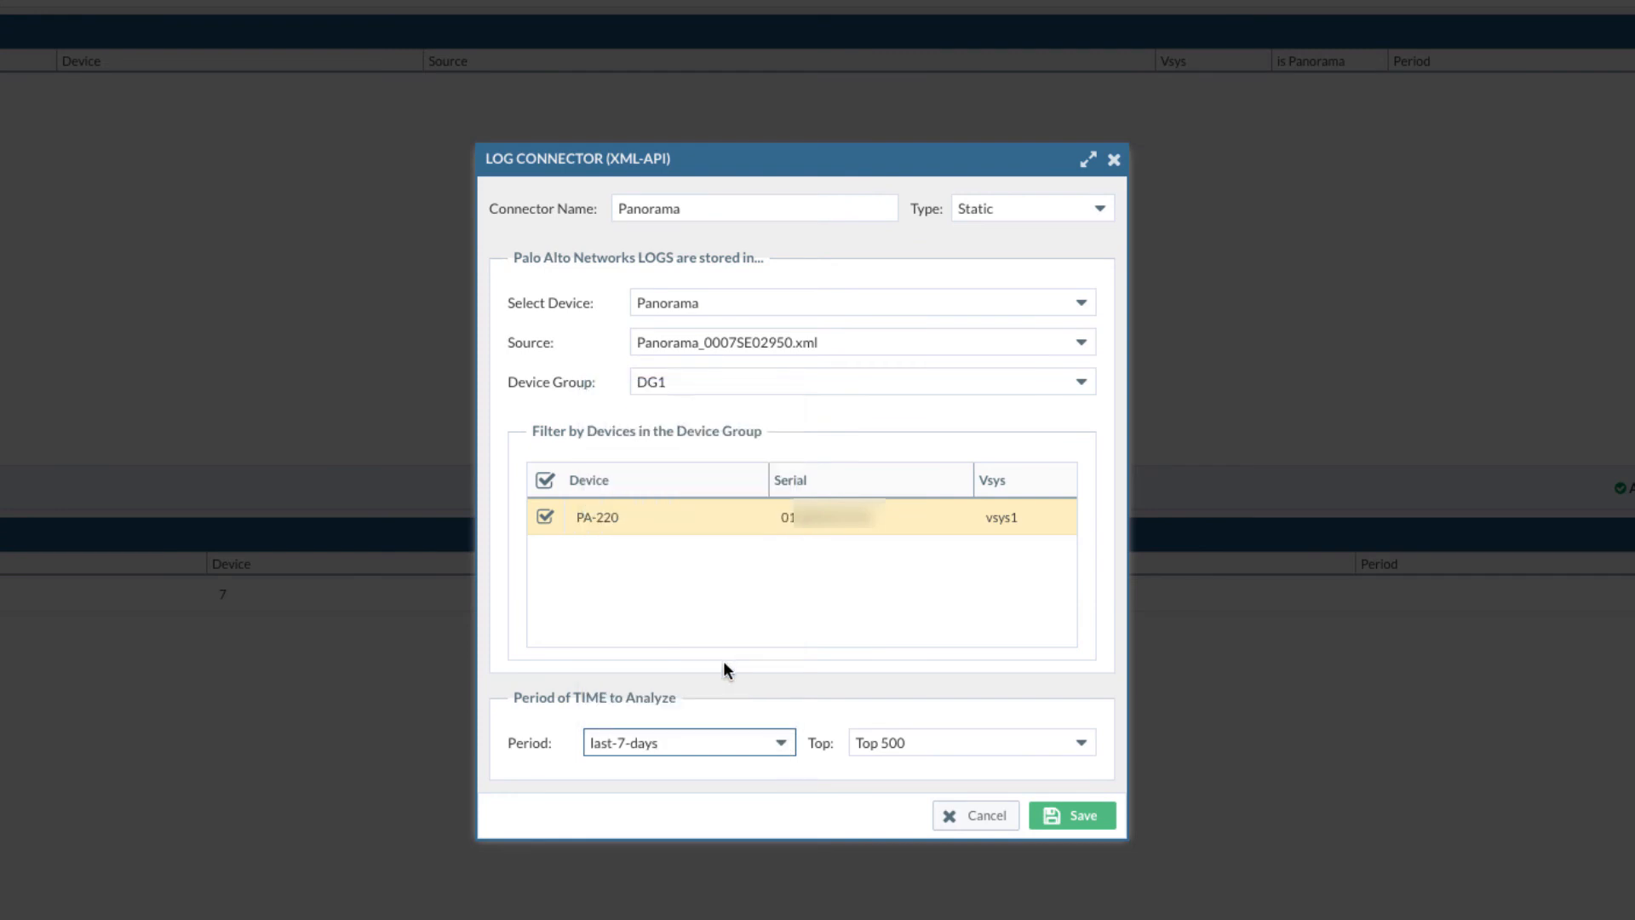
{"action": "left_click", "coordinate": [1081, 743]}
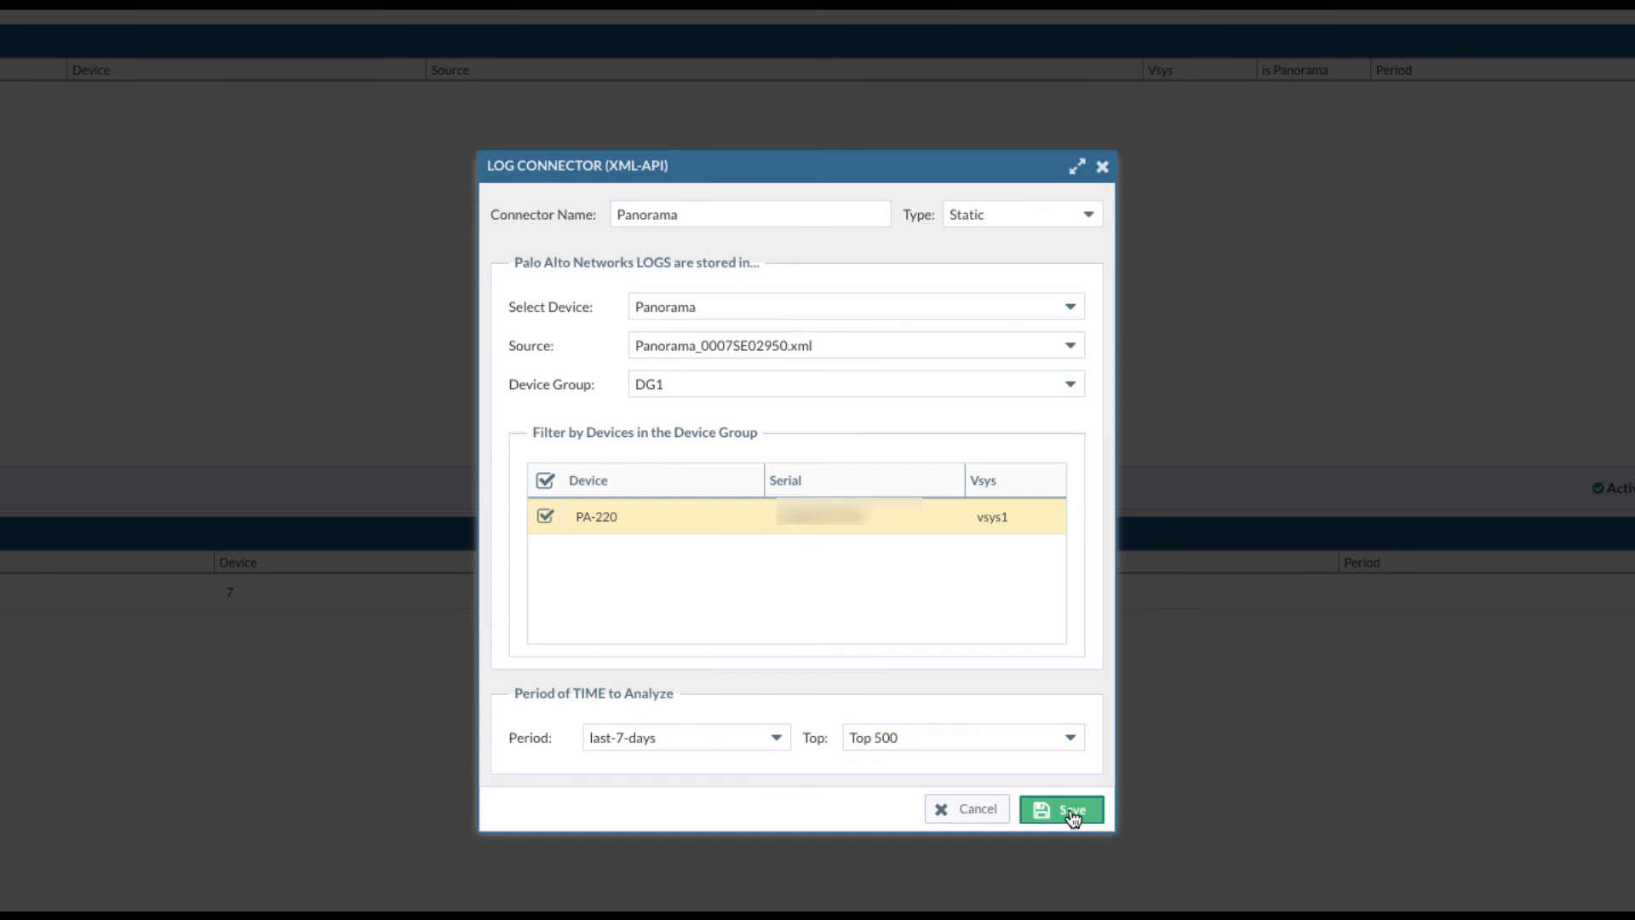
Step: Save the Panorama log connector so it shows as the active LOG connector
{"action": "left_click", "coordinate": [1061, 809]}
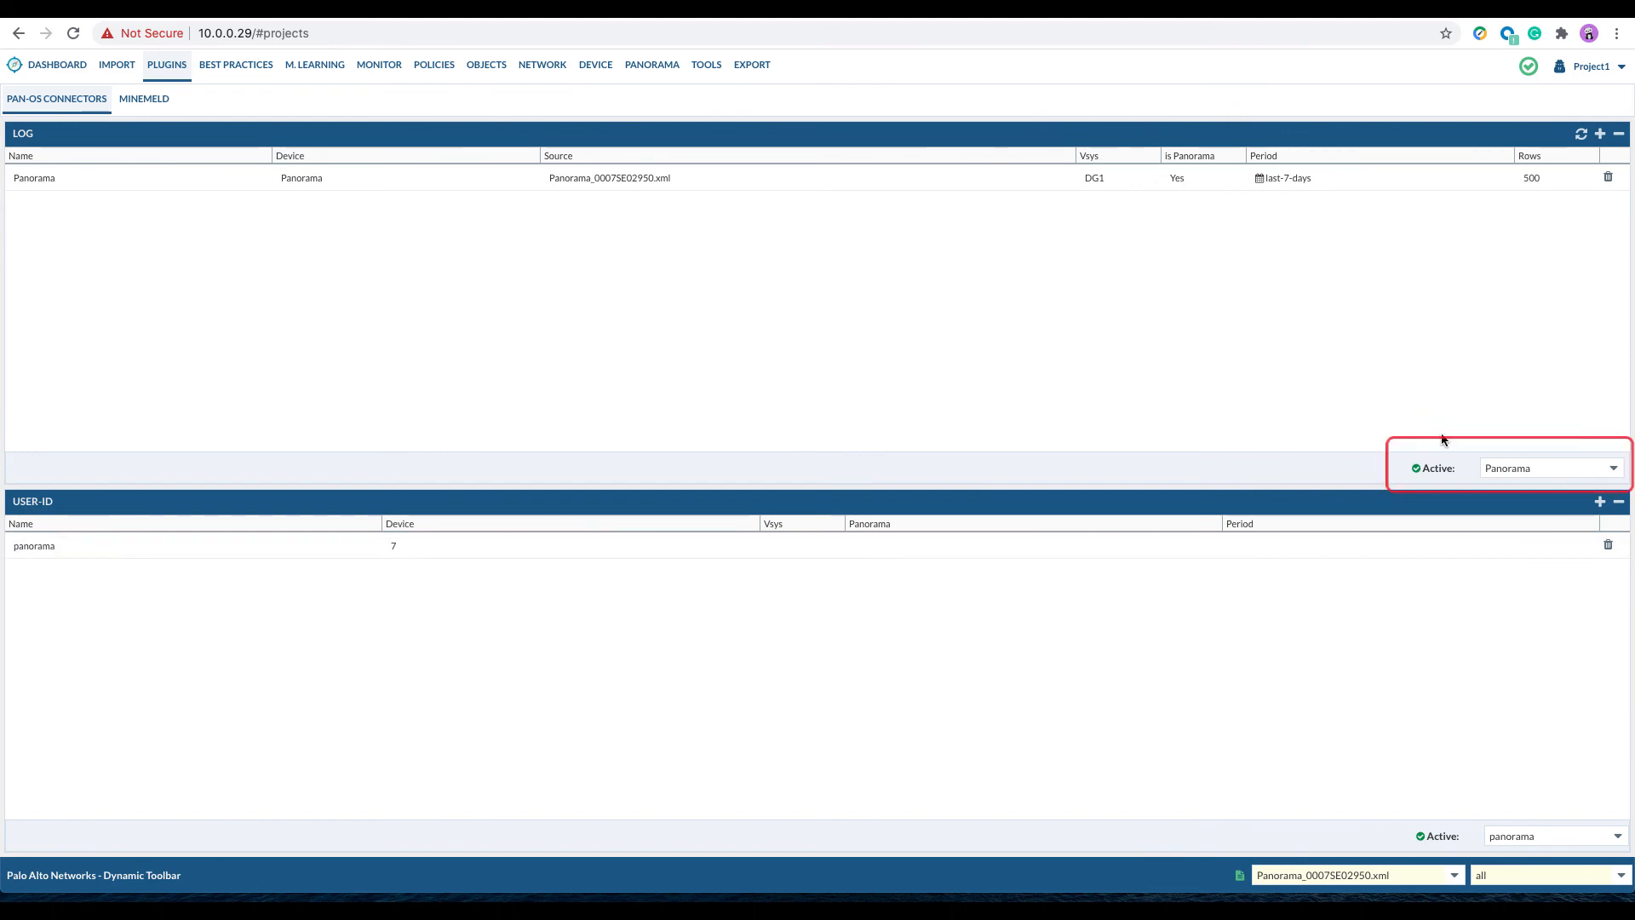
{"action": "mouse_move", "coordinate": [1453, 481]}
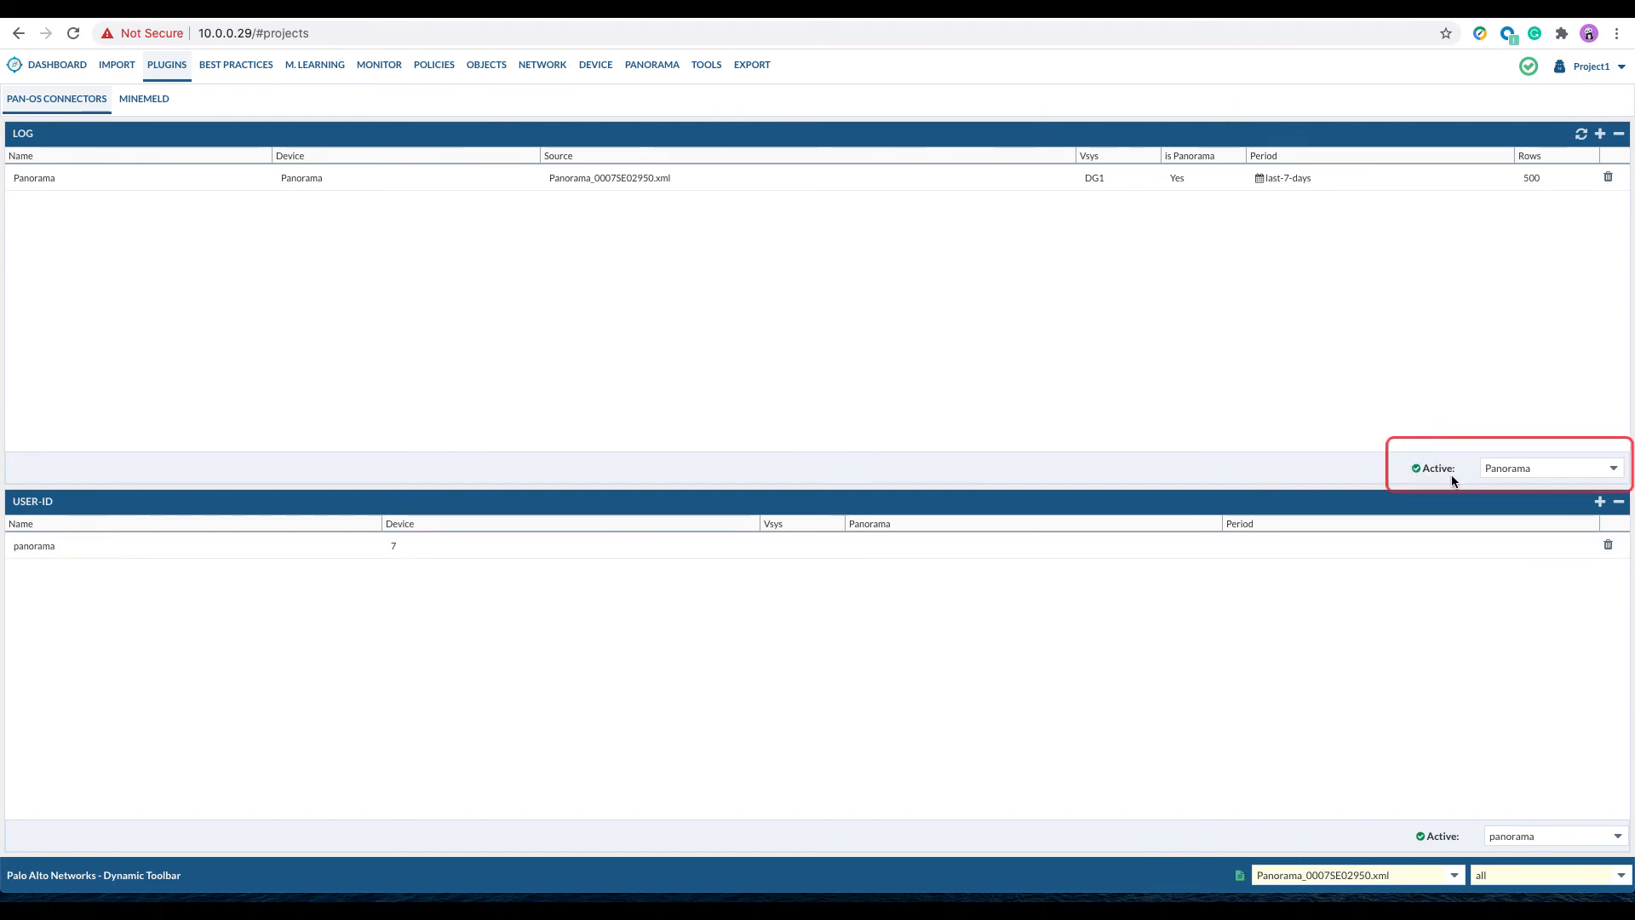